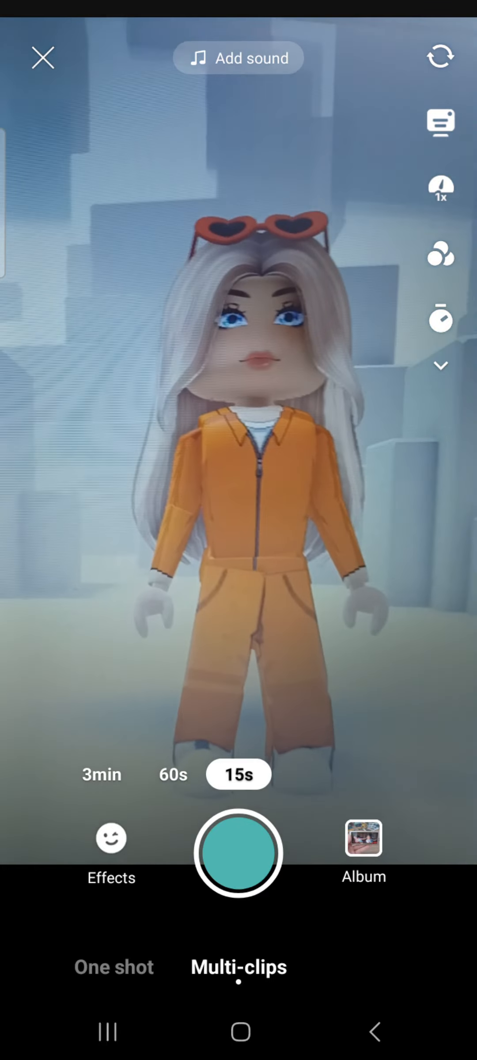
Add a background song to the camera and record the first two-second avatar clip.
{"action": "left_click", "coordinate": [237, 57]}
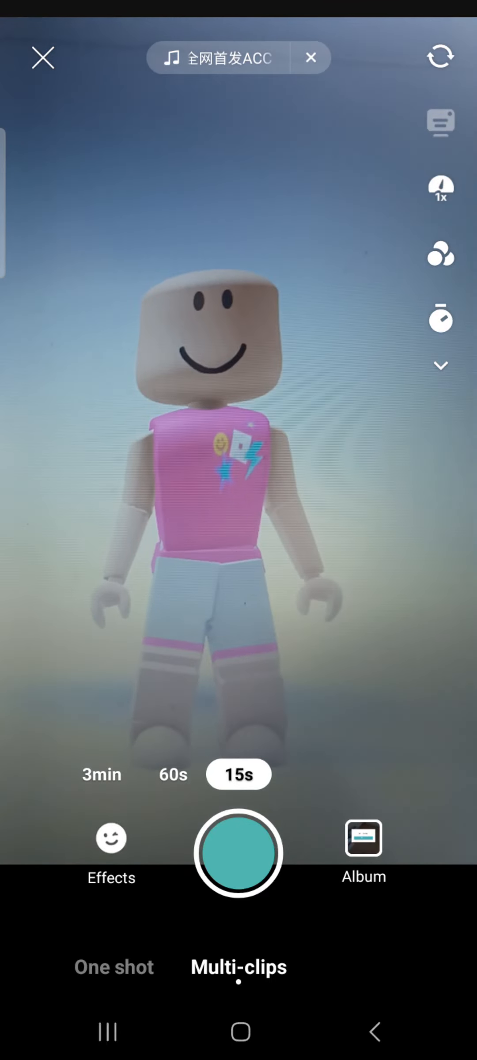
{"action": "left_click", "coordinate": [237, 852]}
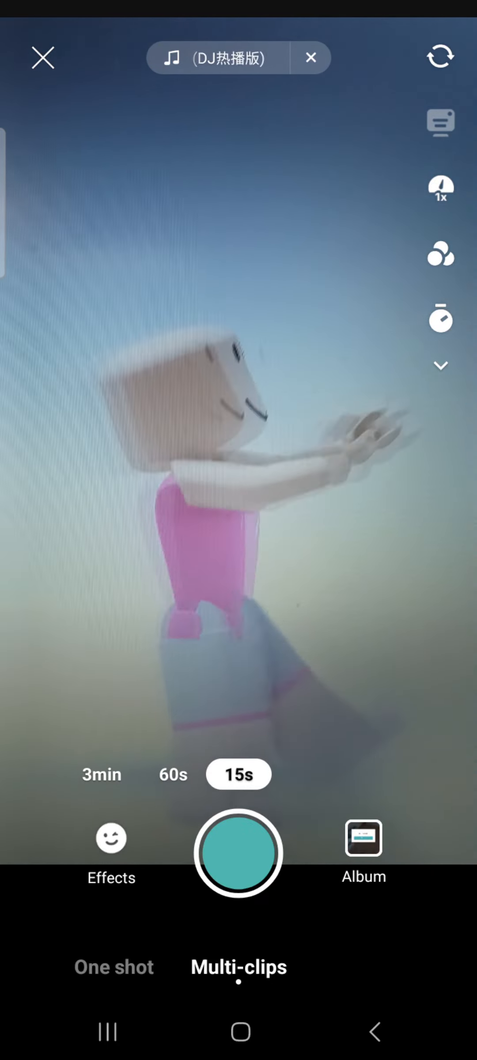
{"action": "left_click", "coordinate": [238, 852]}
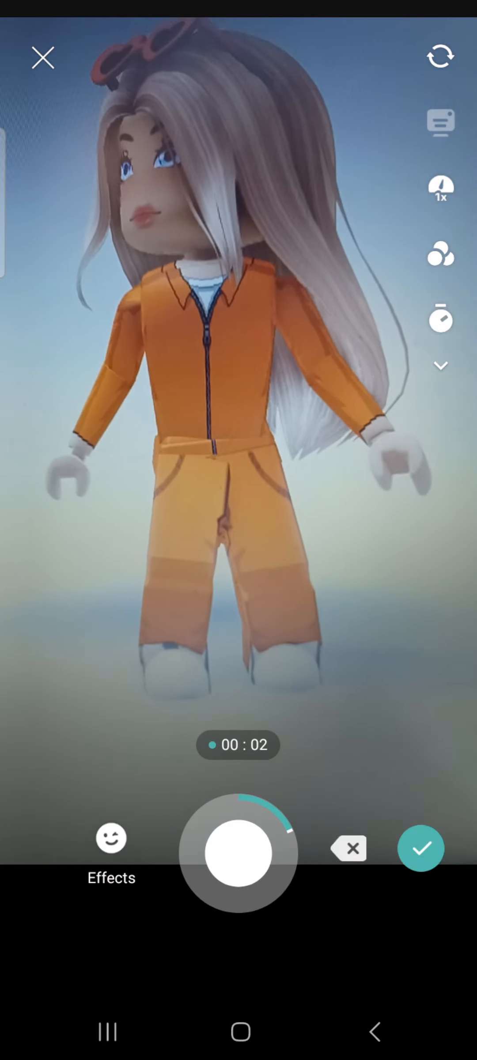
Apply the Vintage 1 filter from the Retro category and return to the camera.
{"action": "left_click", "coordinate": [110, 839]}
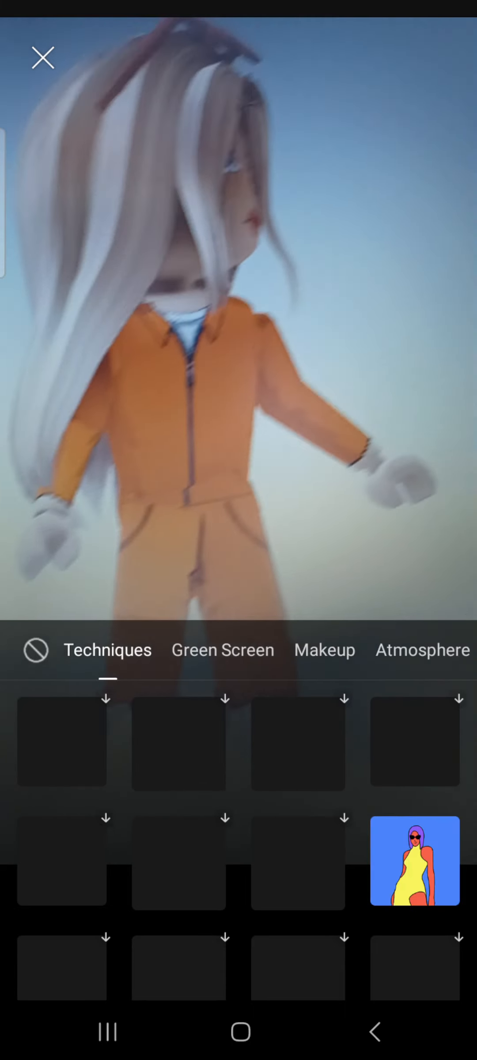
{"action": "left_click", "coordinate": [223, 650]}
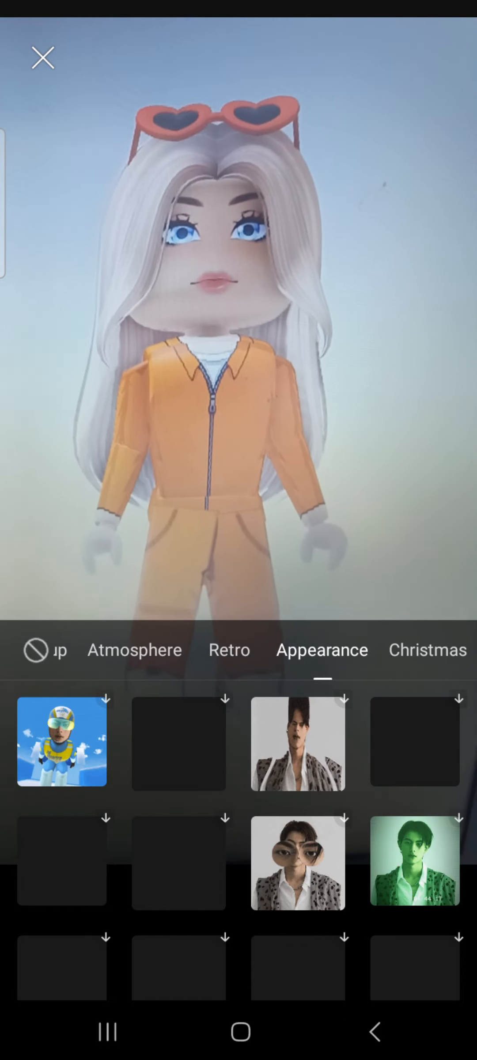
{"action": "left_click", "coordinate": [427, 649]}
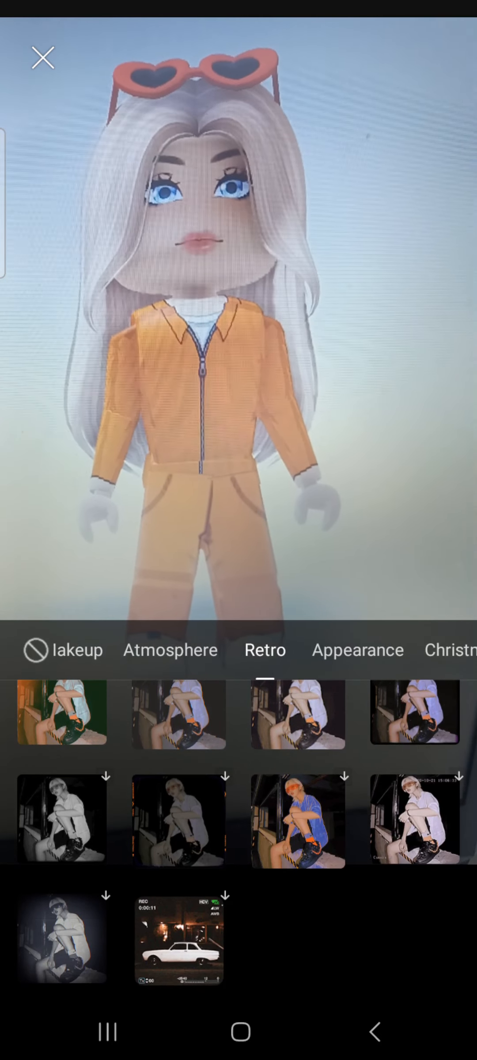
{"action": "left_click", "coordinate": [297, 821]}
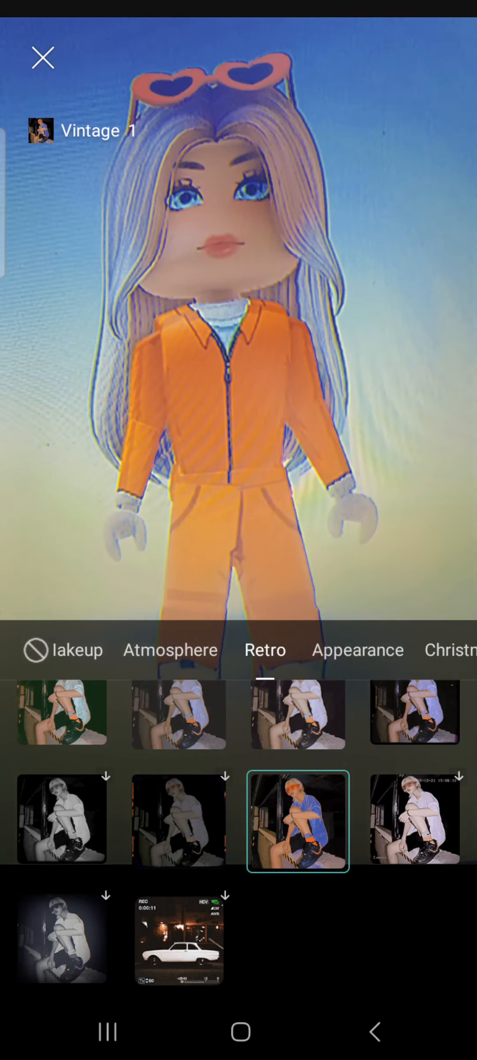
{"action": "left_click", "coordinate": [41, 58]}
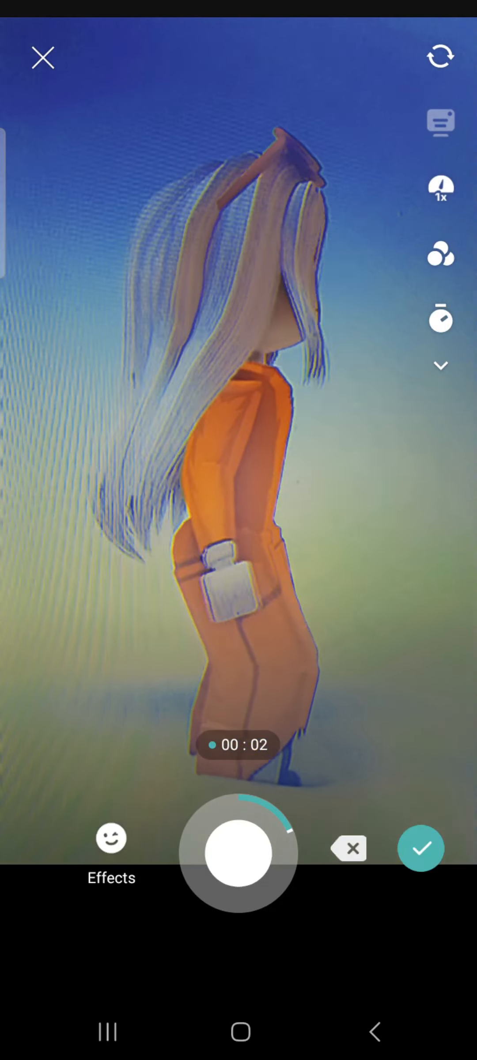
Record two more filtered avatar clips, bringing the recording to about seven seconds.
{"action": "left_click", "coordinate": [238, 852]}
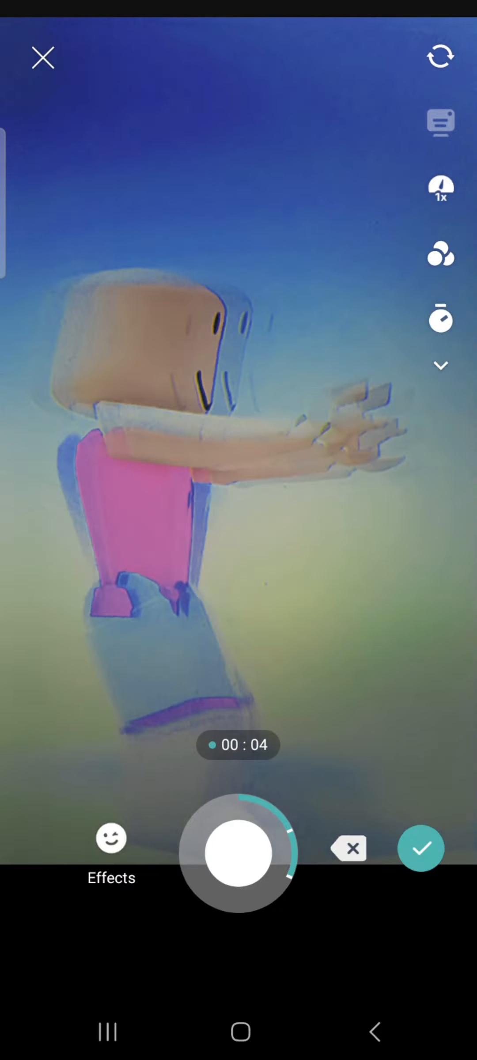
{"action": "left_click", "coordinate": [238, 854]}
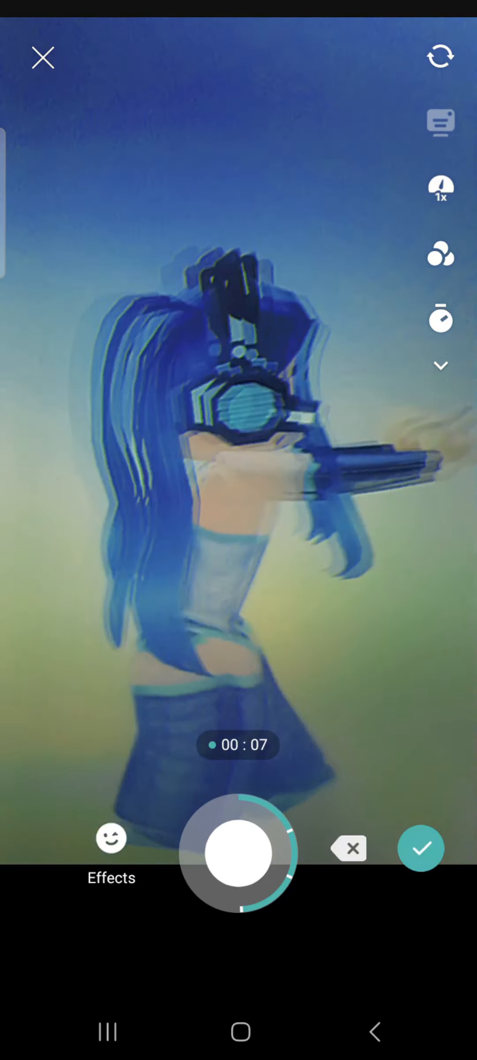
Record the final clip to reach eleven seconds and finish into the editor.
{"action": "left_click", "coordinate": [239, 850]}
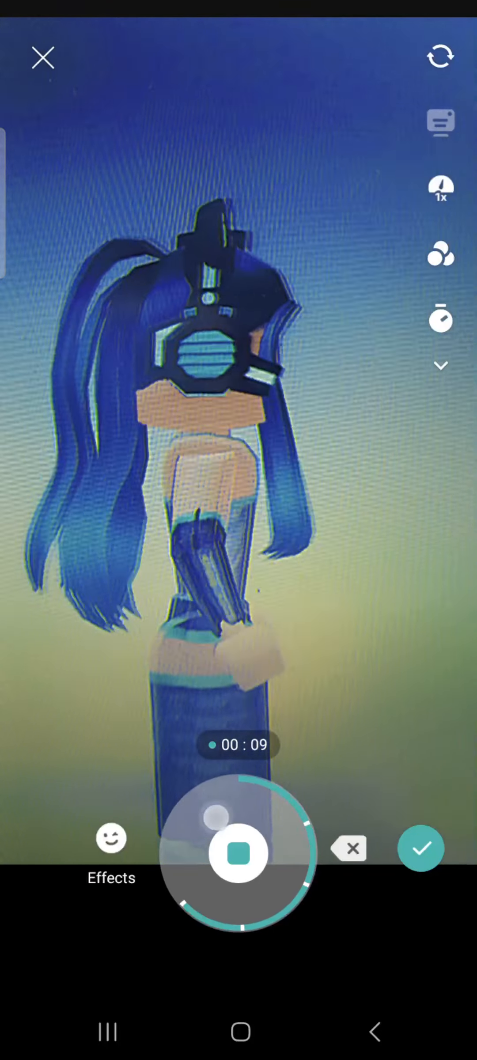
{"action": "left_click", "coordinate": [238, 854]}
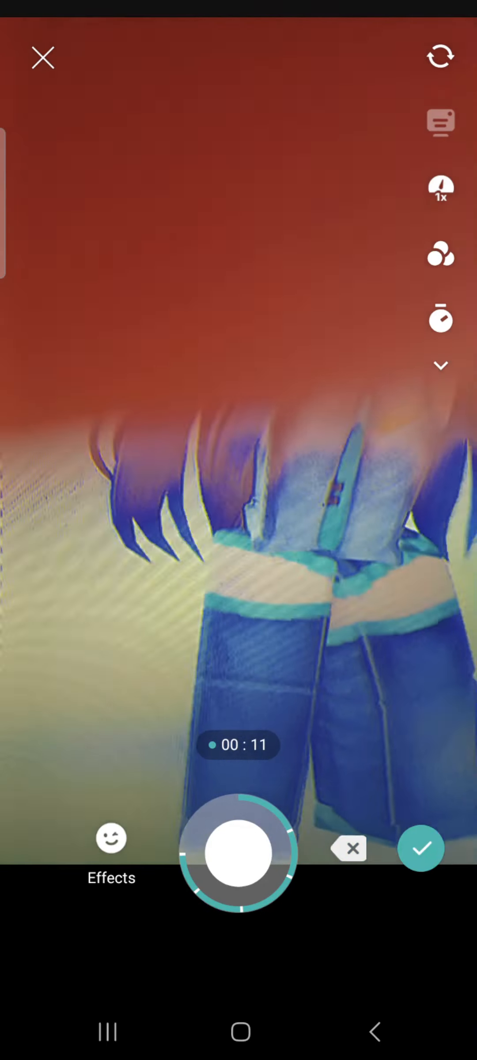
{"action": "left_click", "coordinate": [421, 848]}
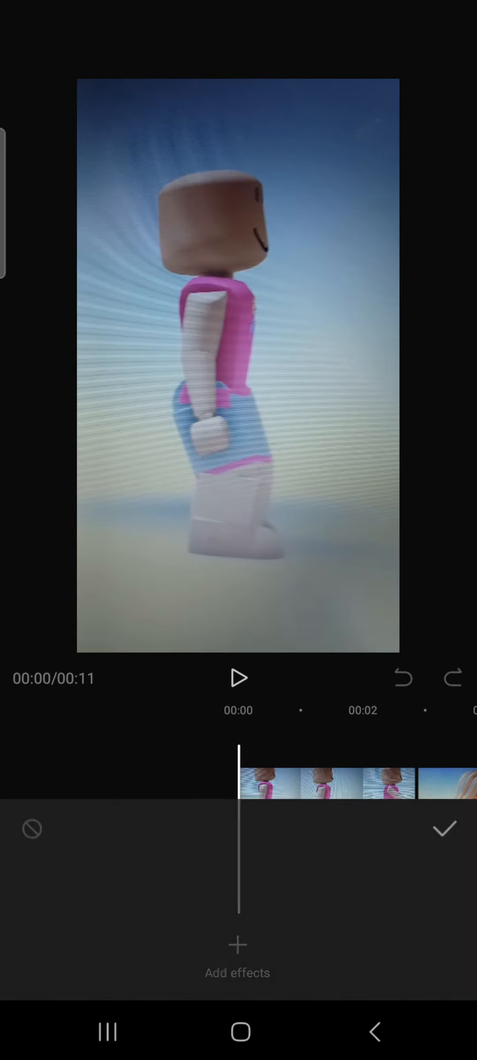
Apply the Astral effect, then browse the Trending list near 00:02 toward Zoom Lens.
{"action": "left_click", "coordinate": [237, 945]}
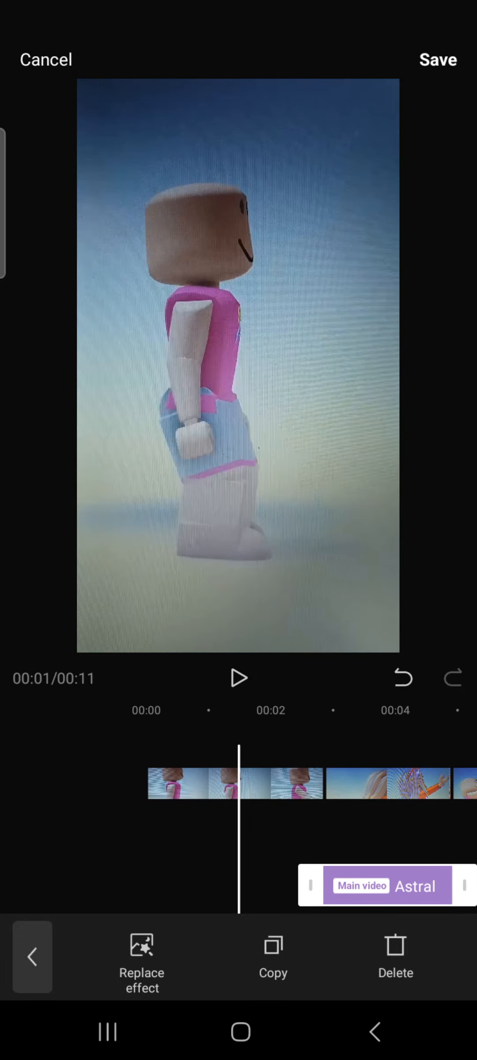
{"action": "left_click", "coordinate": [237, 677]}
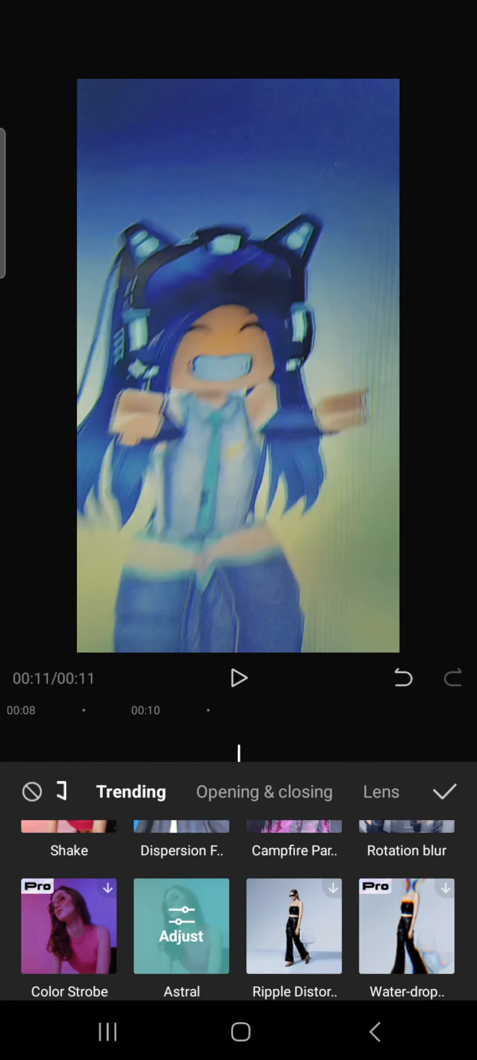
{"action": "scroll", "scroll_direction": "down", "scroll_amount": 3}
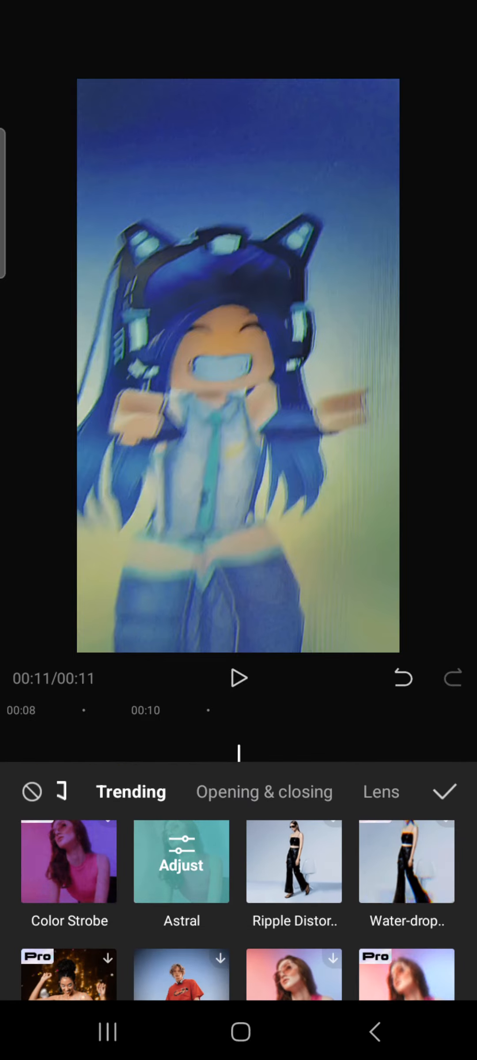
{"action": "scroll", "scroll_direction": "down", "scroll_amount": 3}
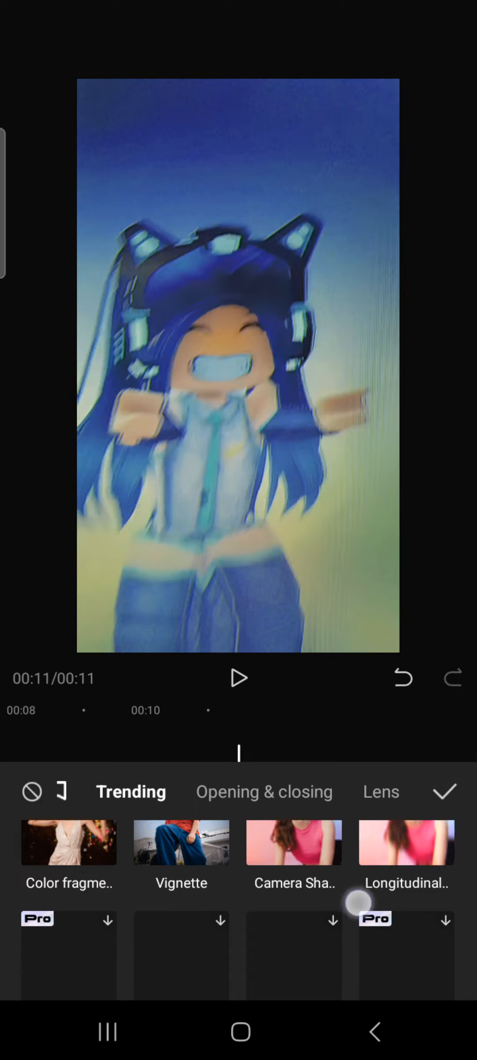
{"action": "scroll", "scroll_direction": "down", "scroll_amount": 3}
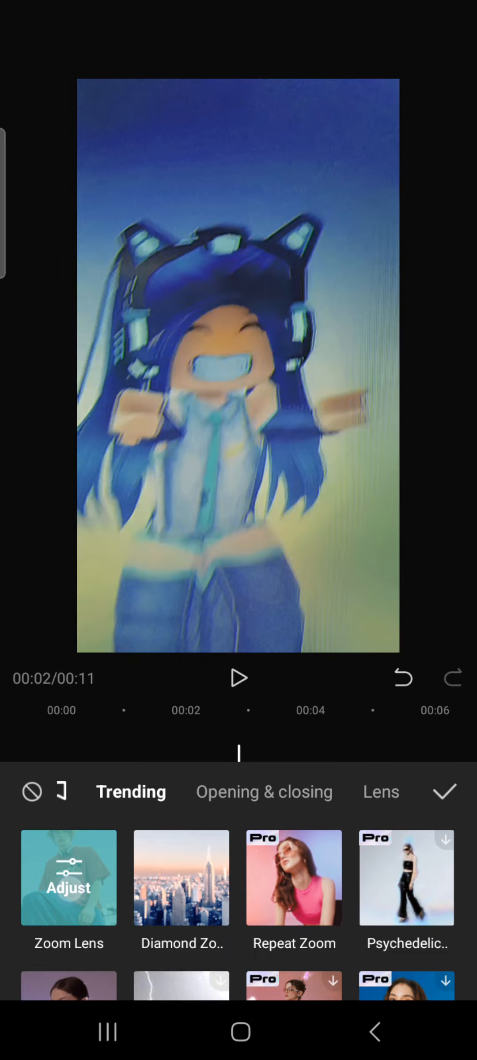
Confirm Zoom Lens under Astral and place a copy of it near the clip's end.
{"action": "left_click", "coordinate": [239, 678]}
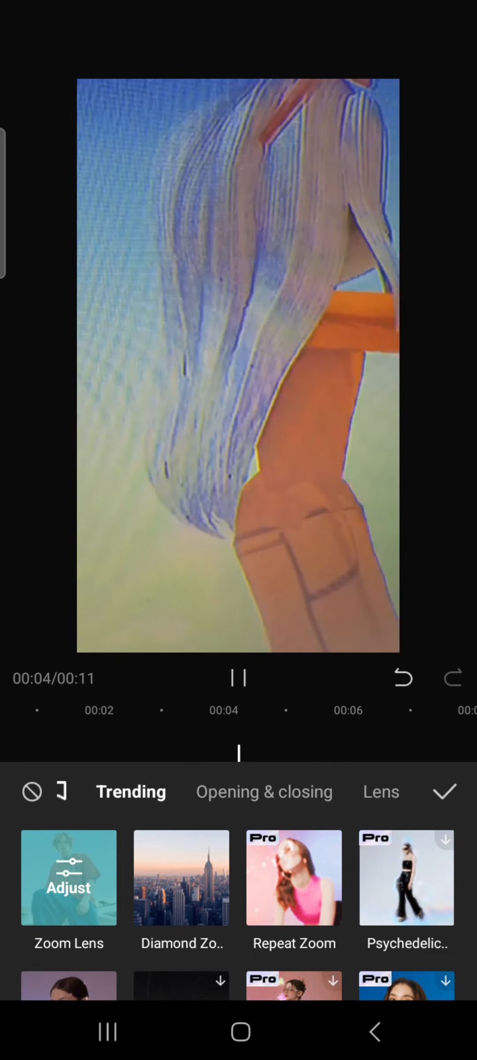
{"action": "left_click", "coordinate": [444, 792]}
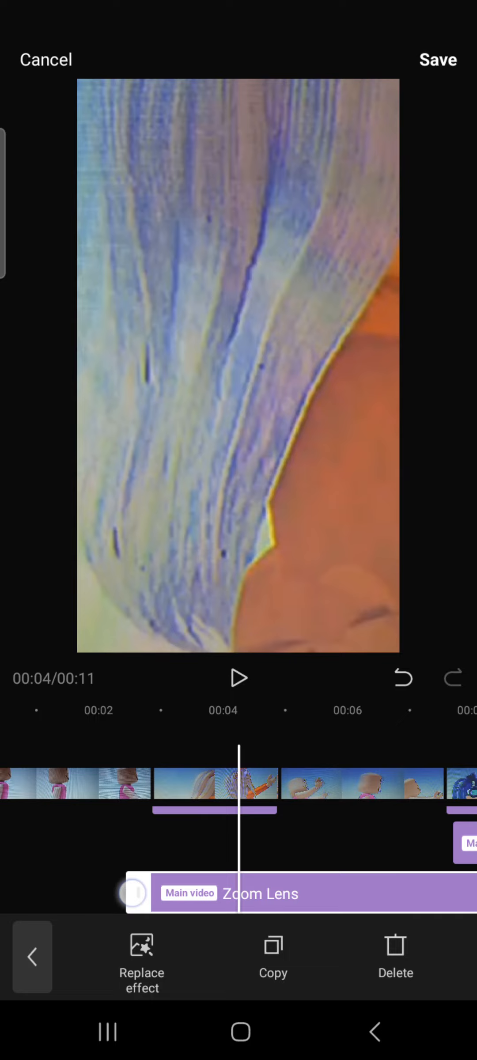
{"action": "left_click", "coordinate": [273, 953]}
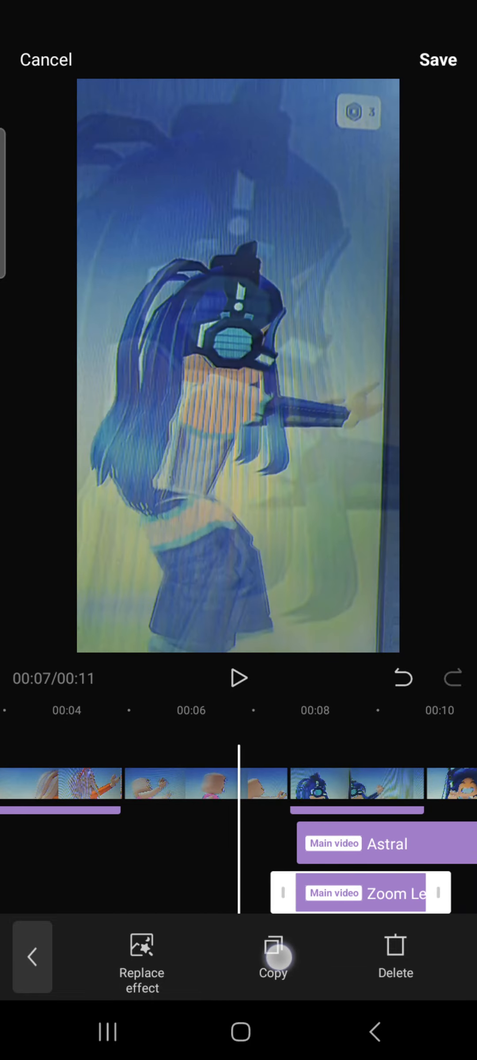
{"action": "left_click", "coordinate": [238, 678]}
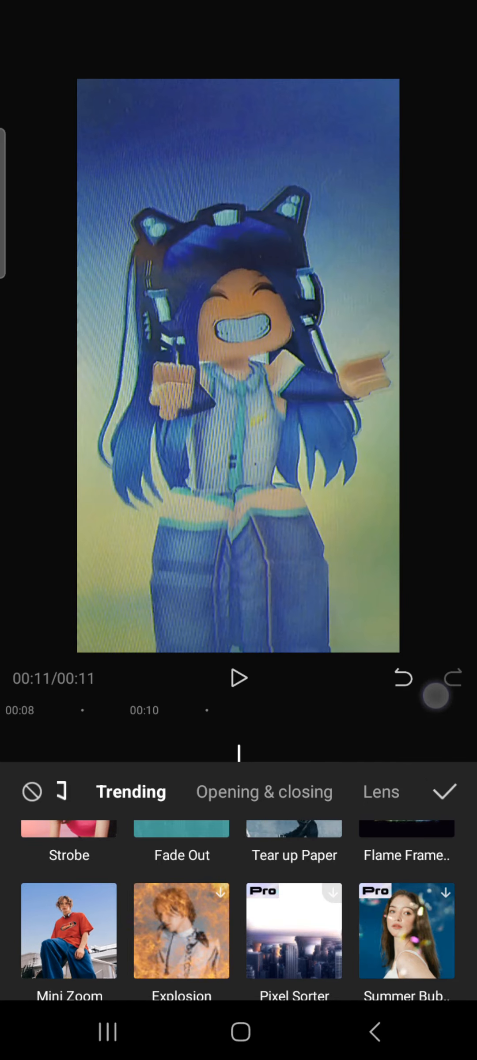
Layer Fade Out, Shake and one more short effect over the final seconds and confirm.
{"action": "scroll", "scroll_direction": "down", "scroll_amount": 3}
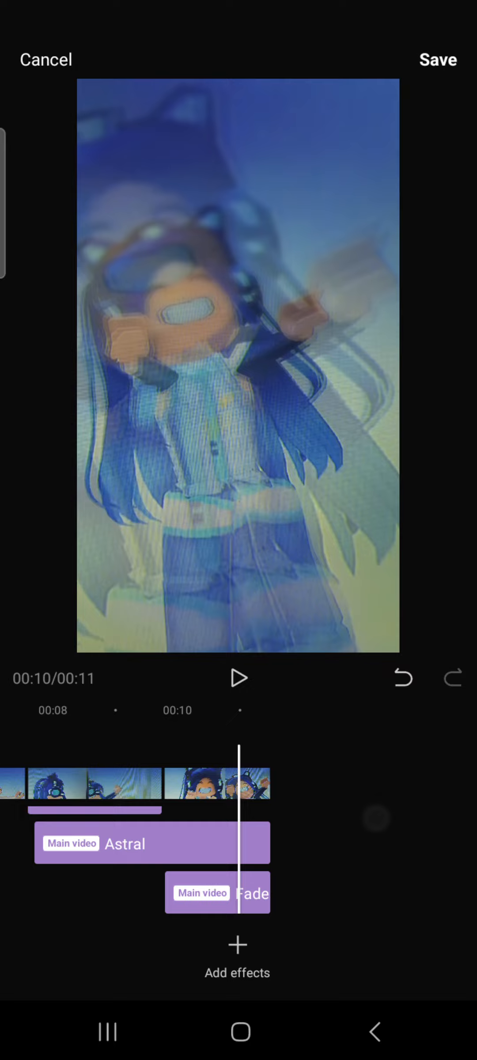
{"action": "left_click", "coordinate": [237, 944]}
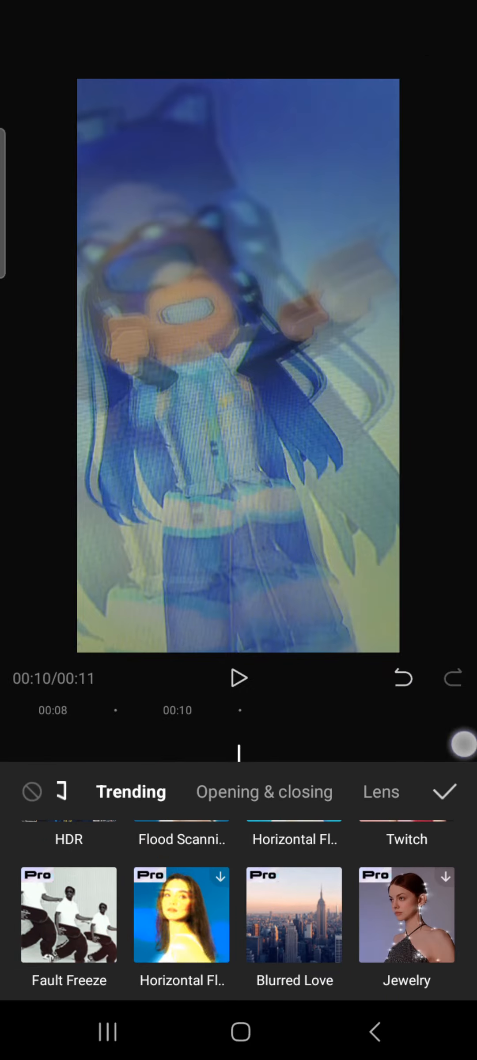
{"action": "scroll", "scroll_direction": "down", "scroll_amount": 3}
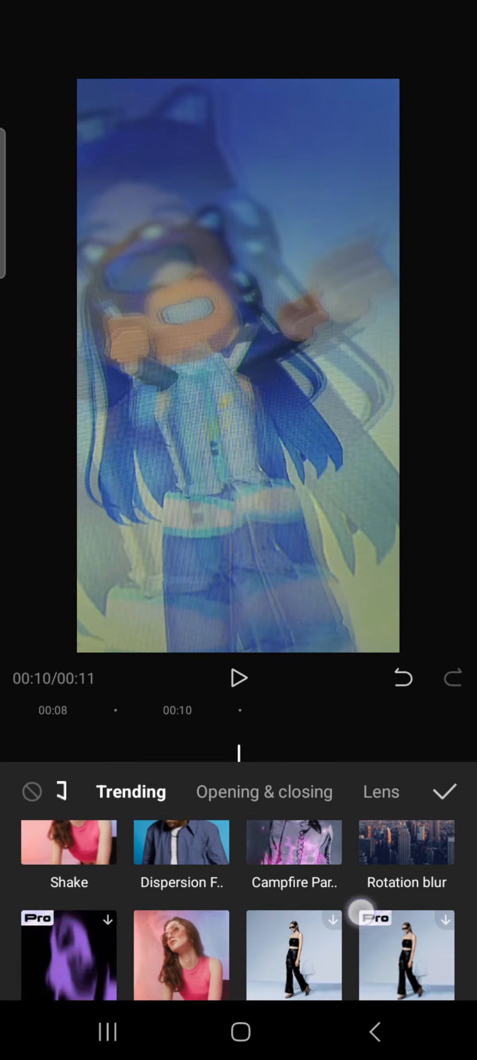
{"action": "scroll", "scroll_direction": "down", "scroll_amount": 3}
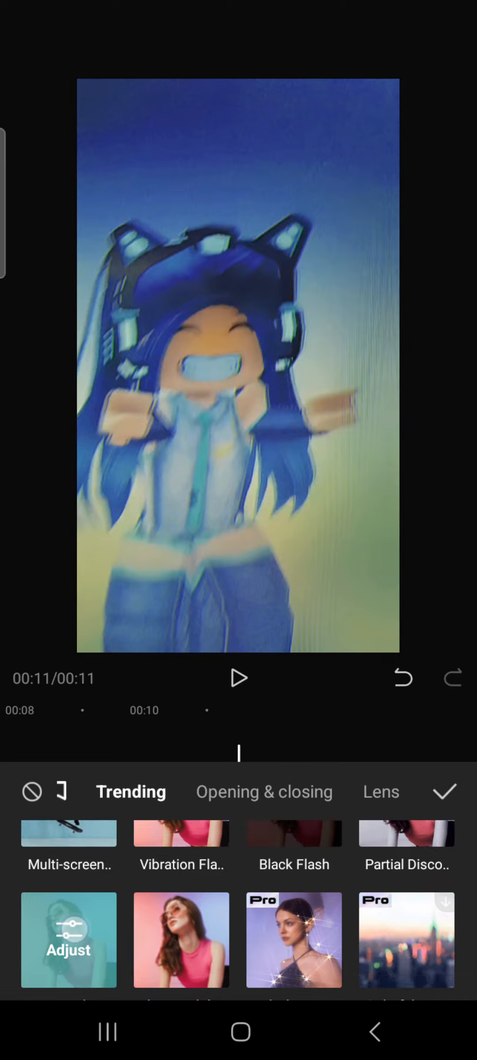
{"action": "left_click", "coordinate": [68, 939]}
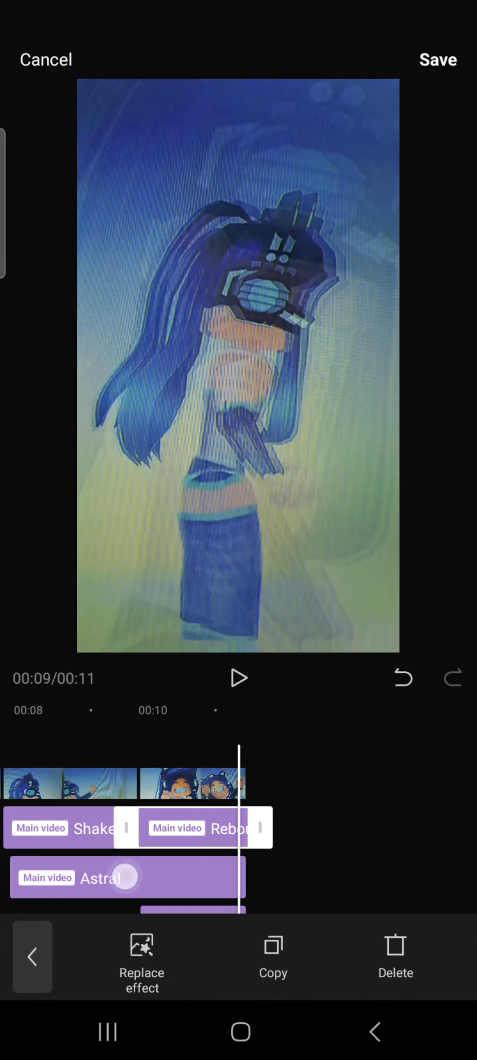
Title the Short 'Can we make this new roblox trend plss!!(Roblox Edit)', keep it Public, and continue to audience settings.
{"action": "left_click", "coordinate": [238, 678]}
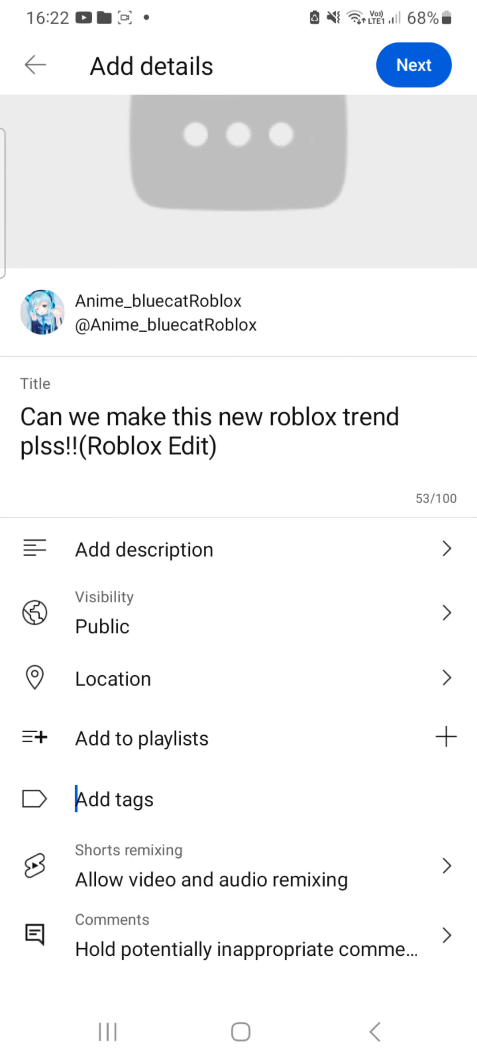
{"action": "left_click", "coordinate": [412, 65]}
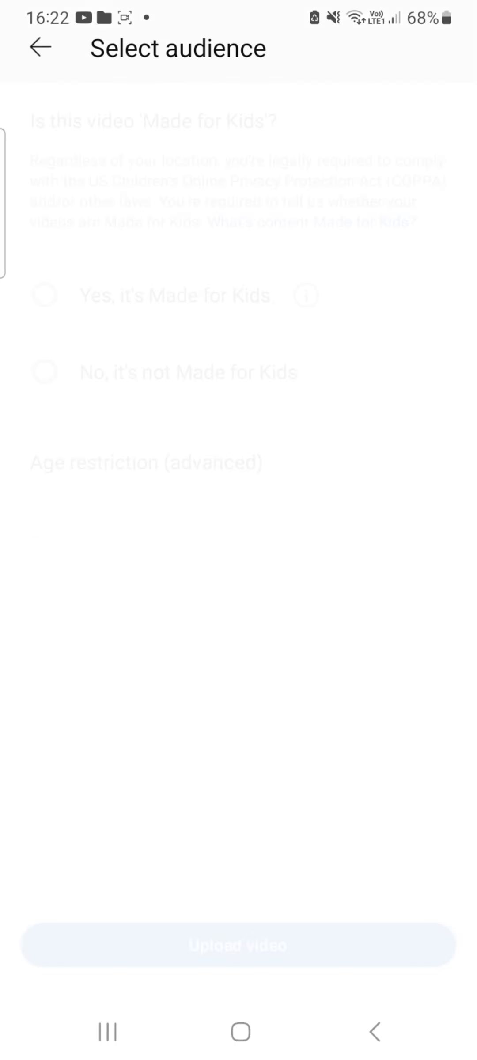